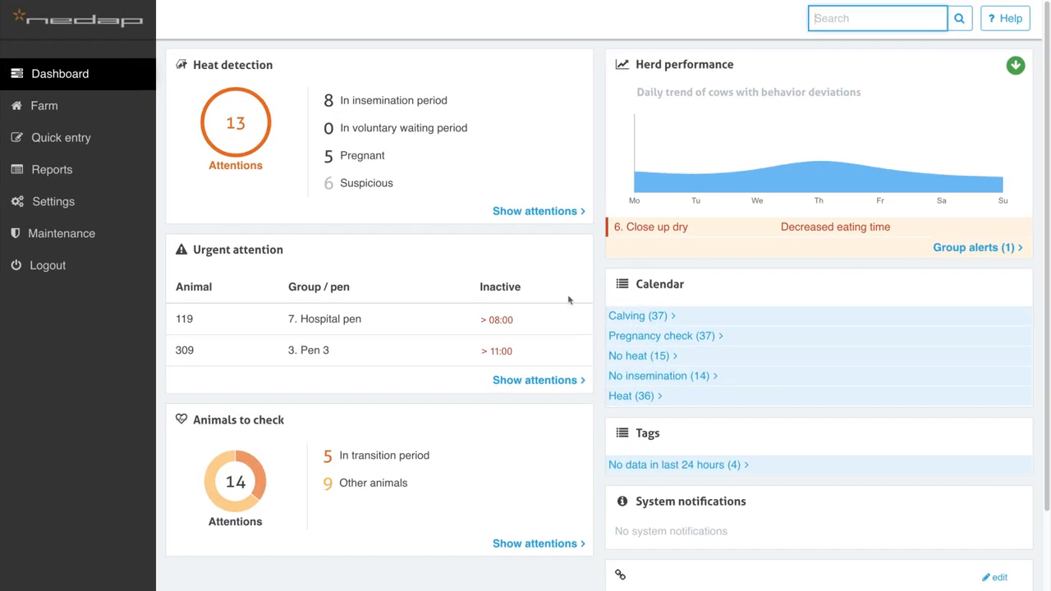
# Show the full urgent attention list from the Dashboard panel
pyautogui.click(536, 381)
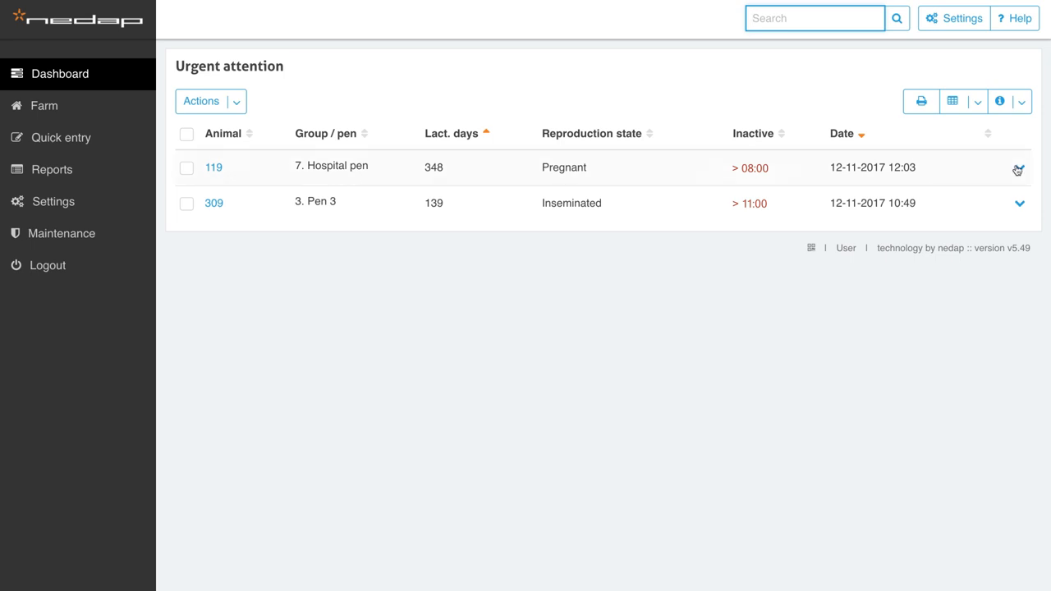
# Expand cow 119's activity history and select its row for an action
pyautogui.click(1017, 167)
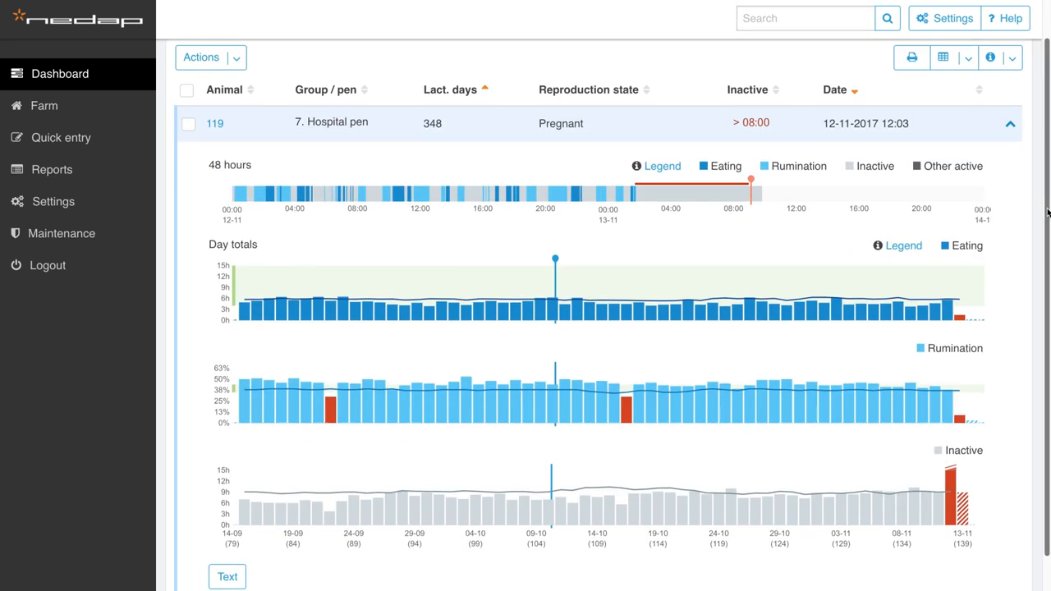
pyautogui.moveTo(1002, 197)
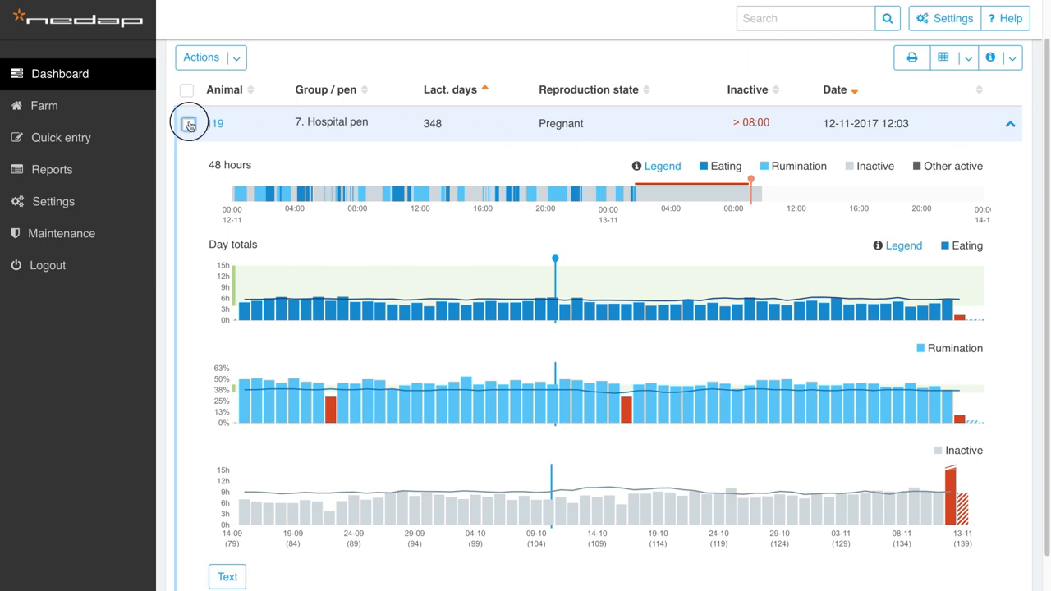
pyautogui.click(189, 123)
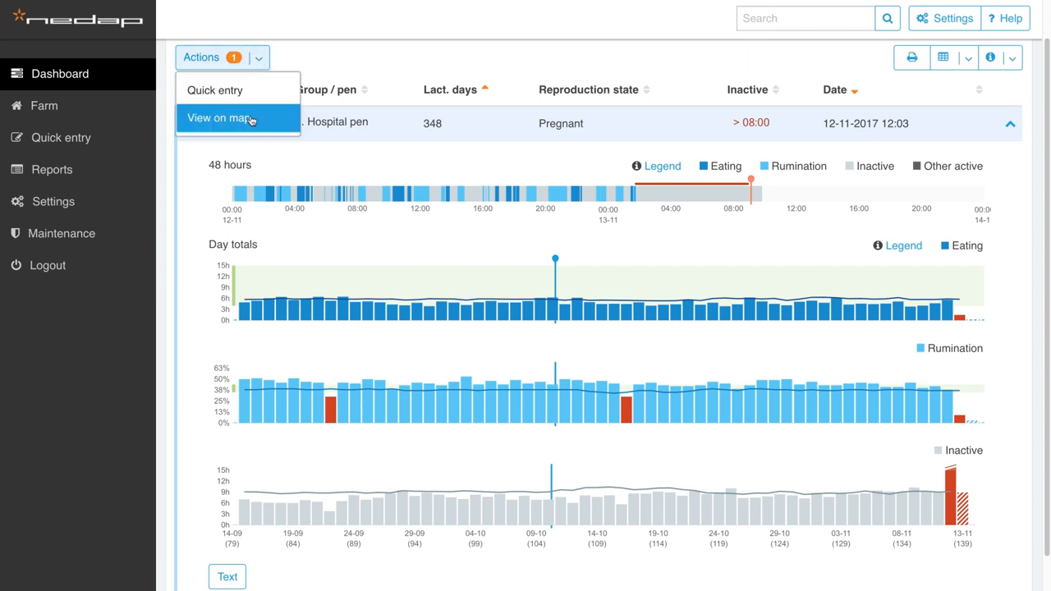
# Show cow 119 on the barn map via the Actions menu
pyautogui.click(220, 119)
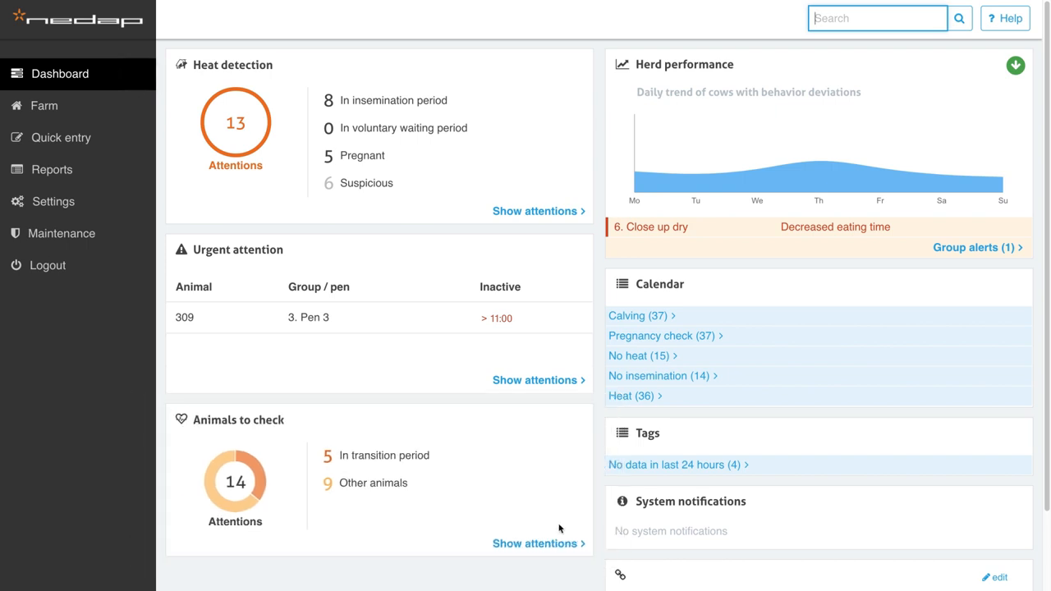
# Show the full animals-to-check list from the Dashboard panel
pyautogui.click(535, 543)
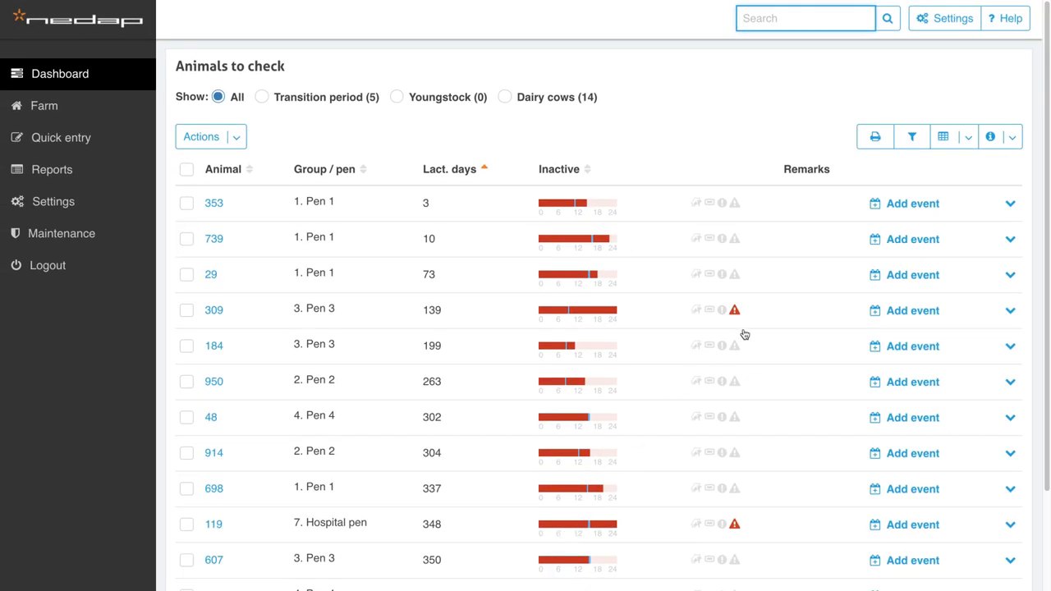
pyautogui.click(913, 136)
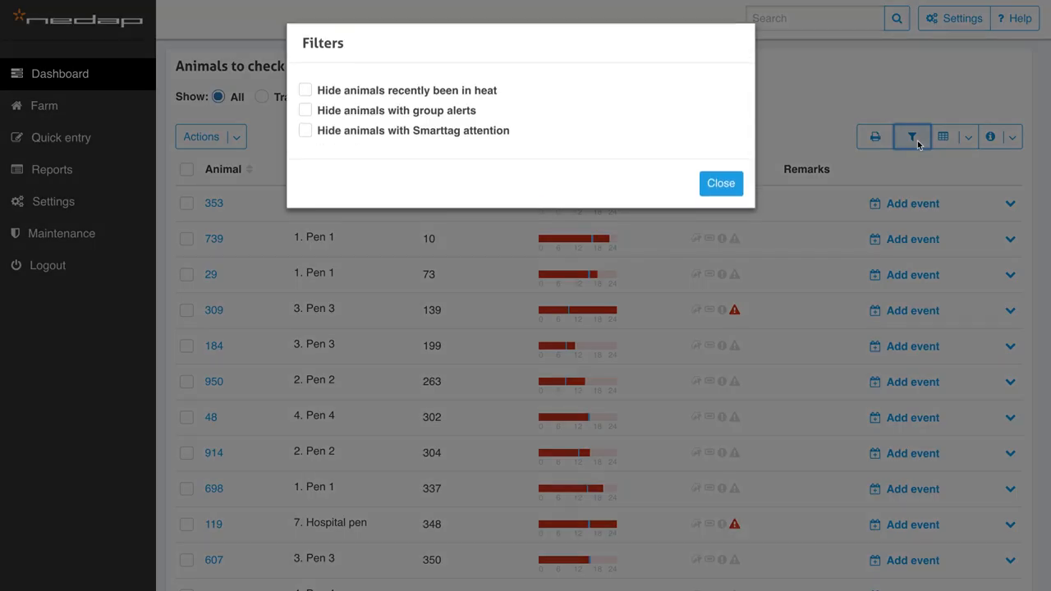
pyautogui.moveTo(657, 111)
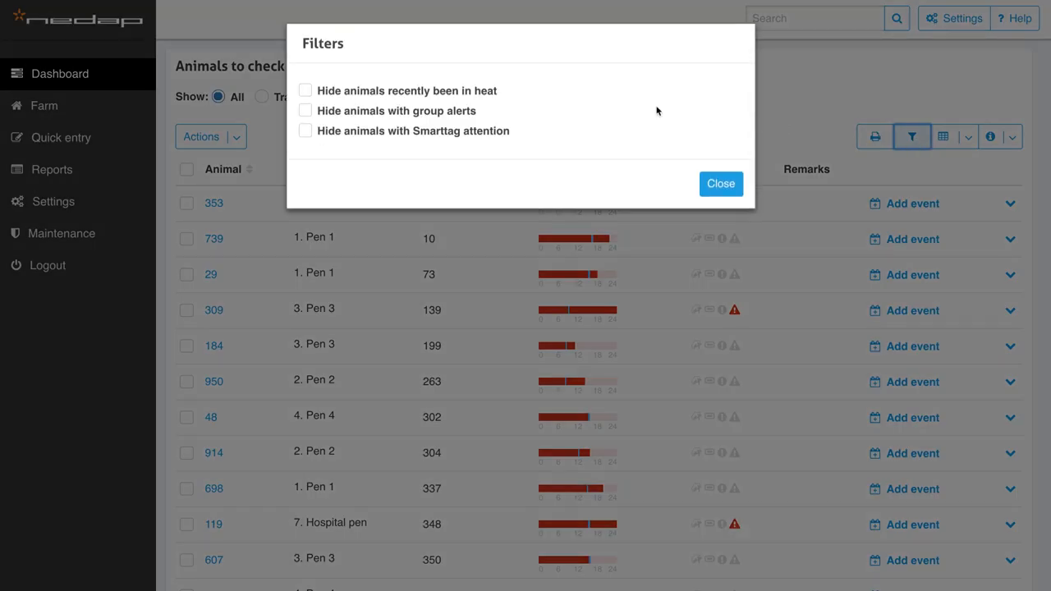
pyautogui.click(305, 91)
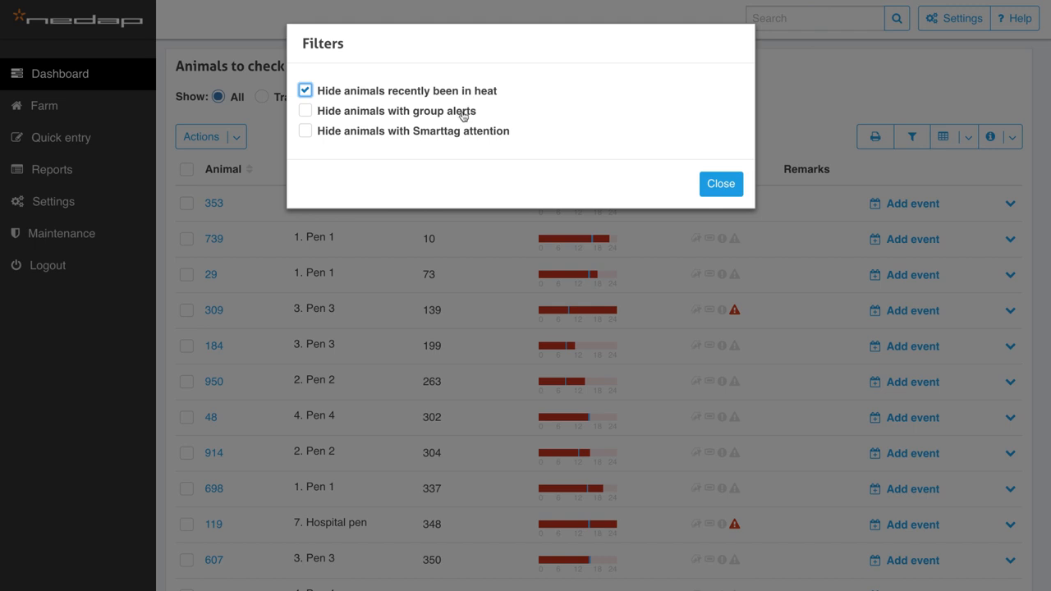
pyautogui.click(305, 132)
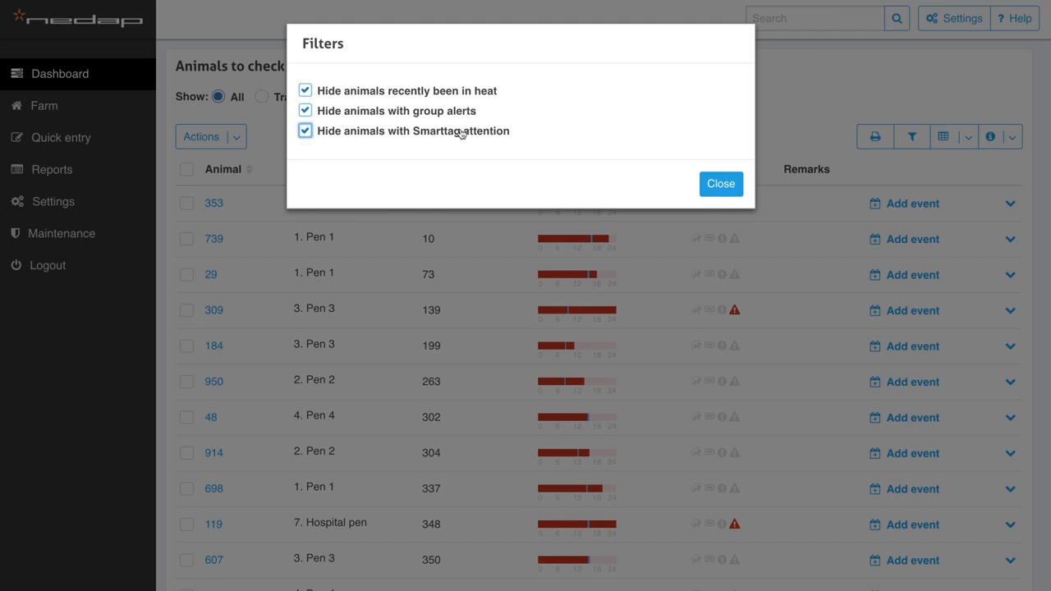
pyautogui.click(304, 131)
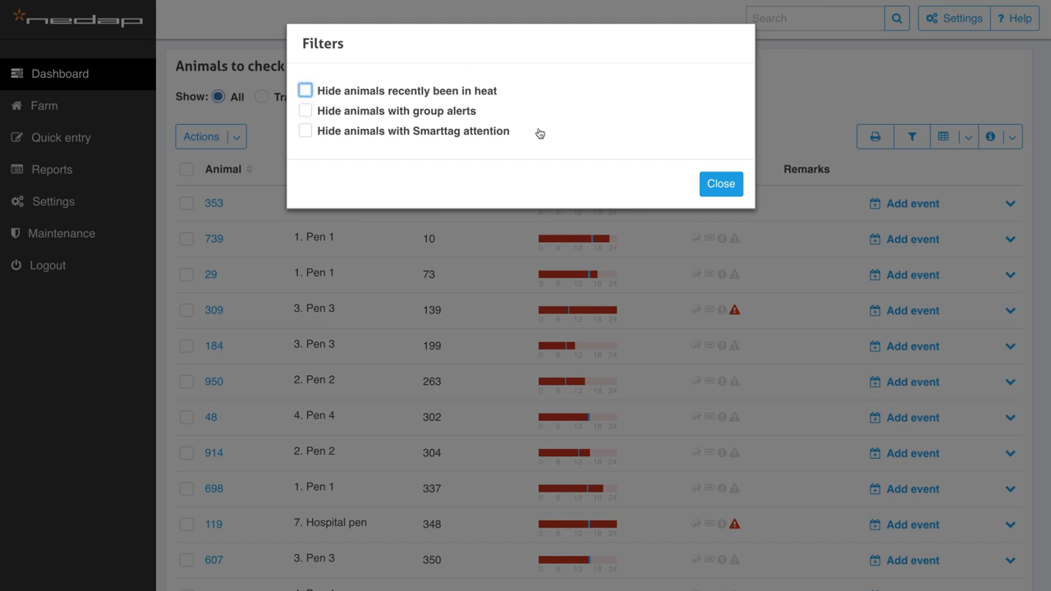
pyautogui.click(721, 184)
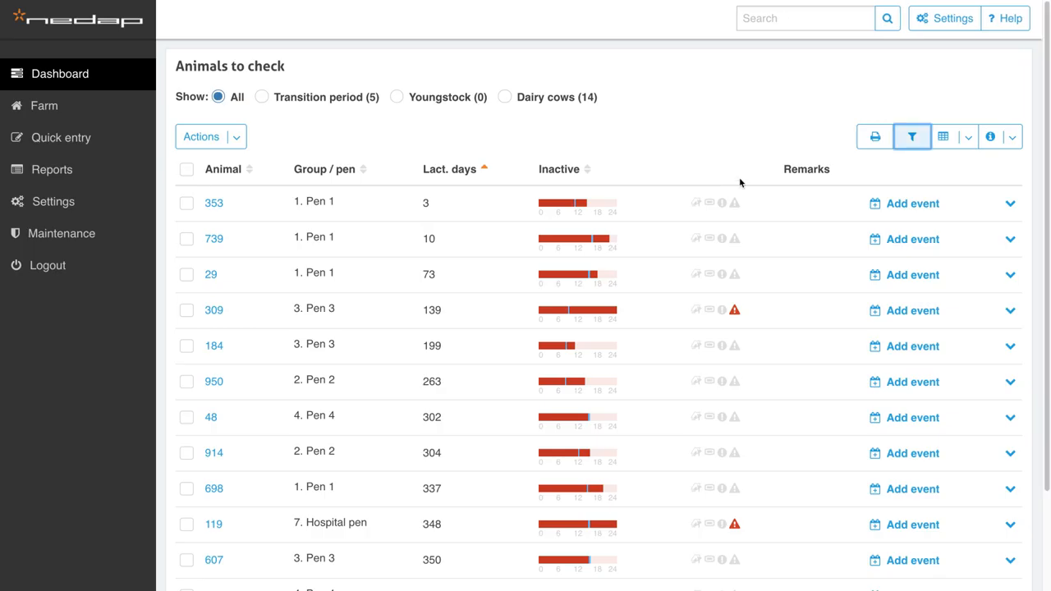
# Review the column chooser, then sort the list by Group / pen
pyautogui.click(966, 138)
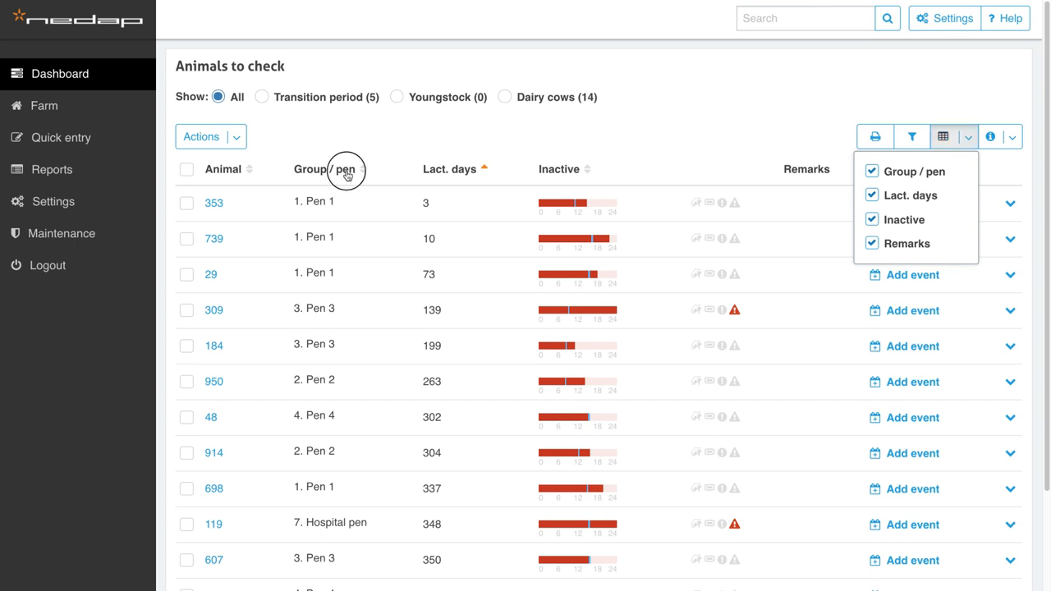
pyautogui.click(347, 169)
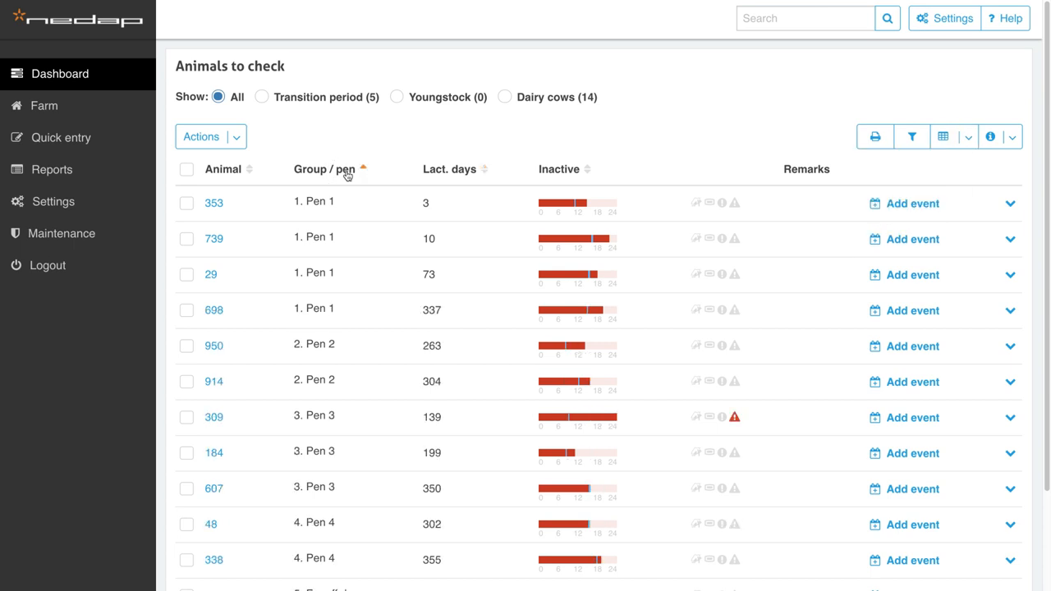
pyautogui.moveTo(436, 187)
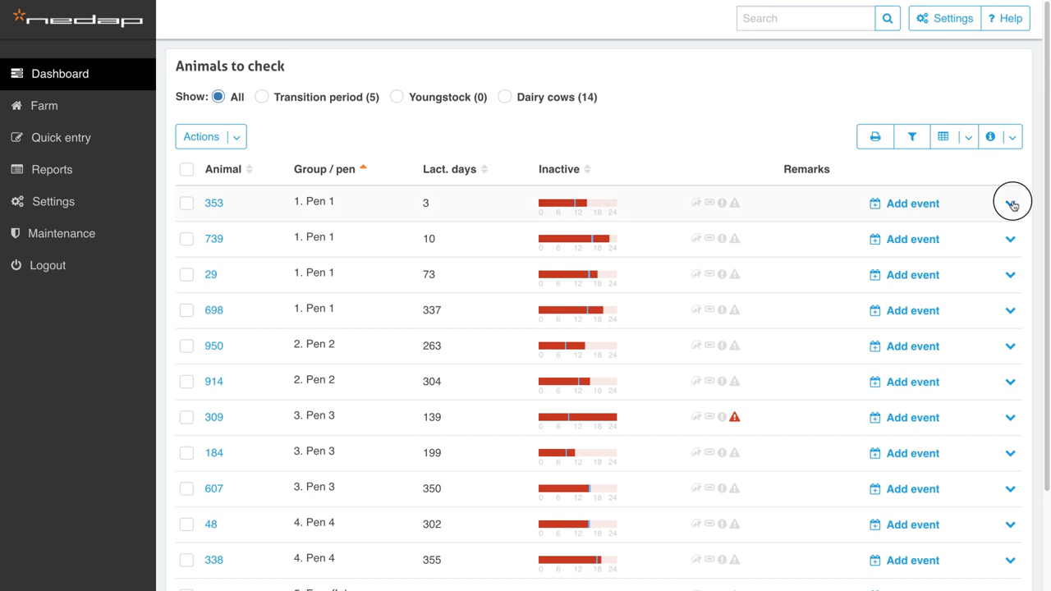
# Expand cow 353's activity history and view its eating, rumination and inactivity charts
pyautogui.click(1018, 204)
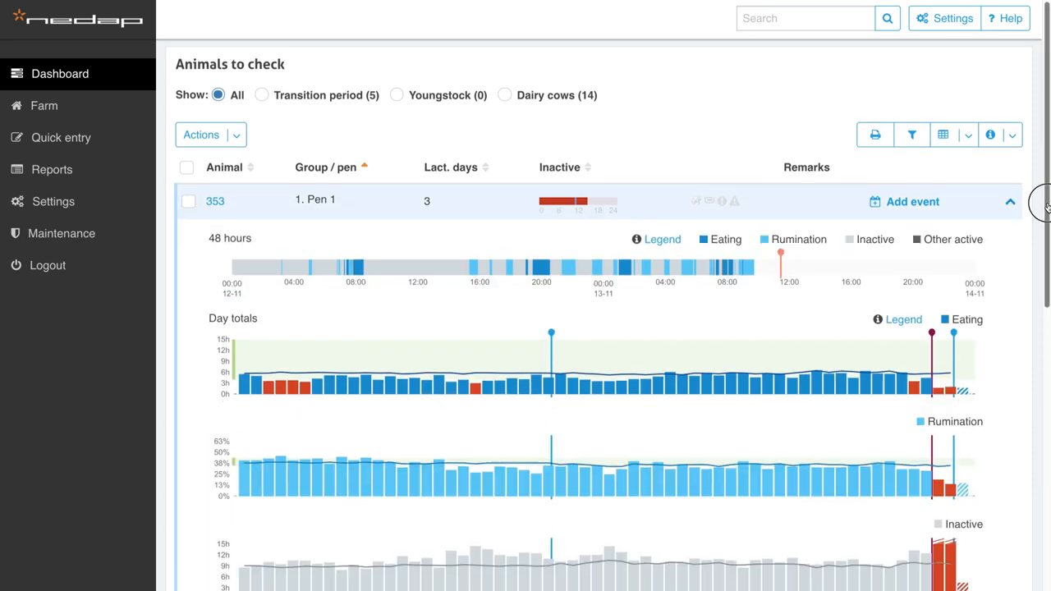
pyautogui.scroll(-3)
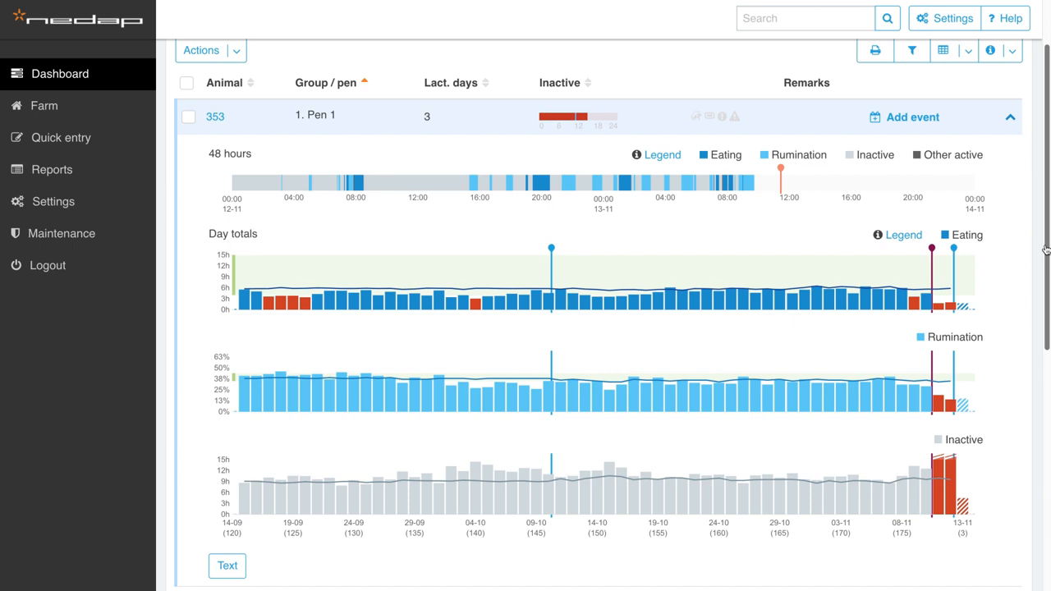
pyautogui.scroll(-3)
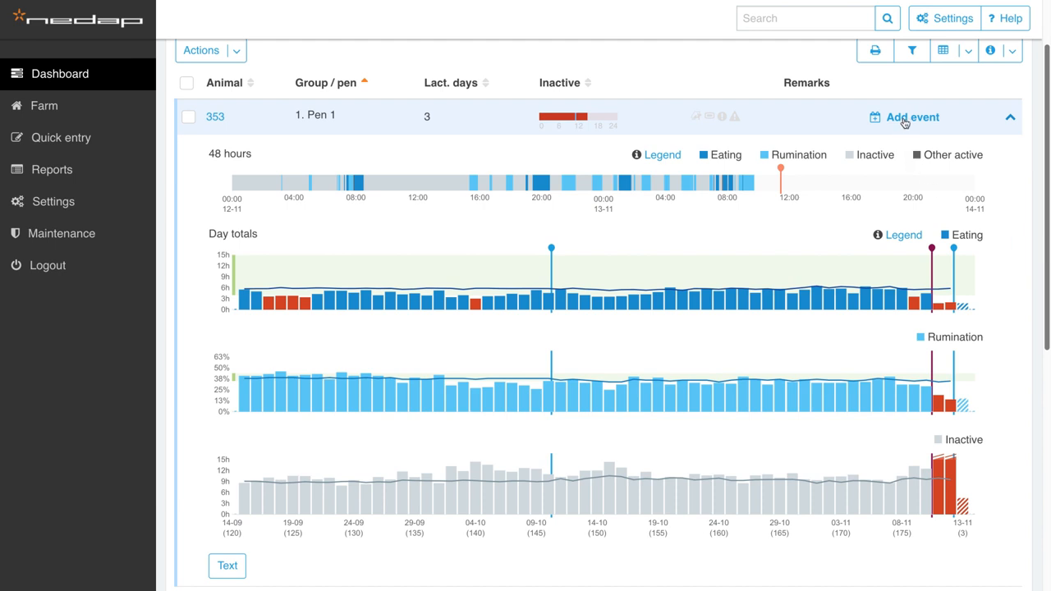
# Record a 'Metritis' memo event for cow 353 and show transition-period cows on the barn map
pyautogui.click(903, 116)
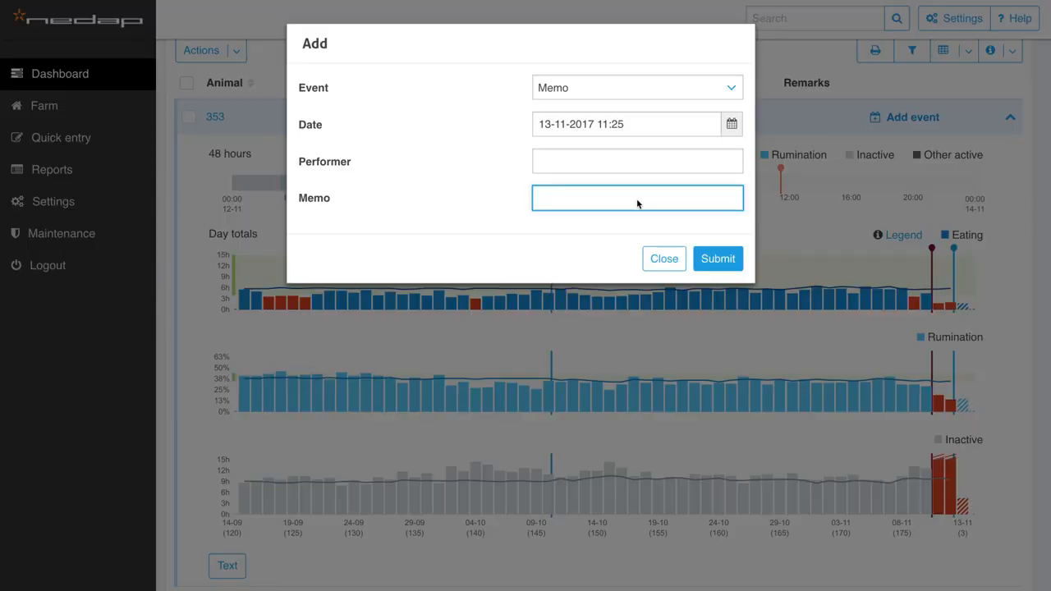
pyautogui.write('Metritis')
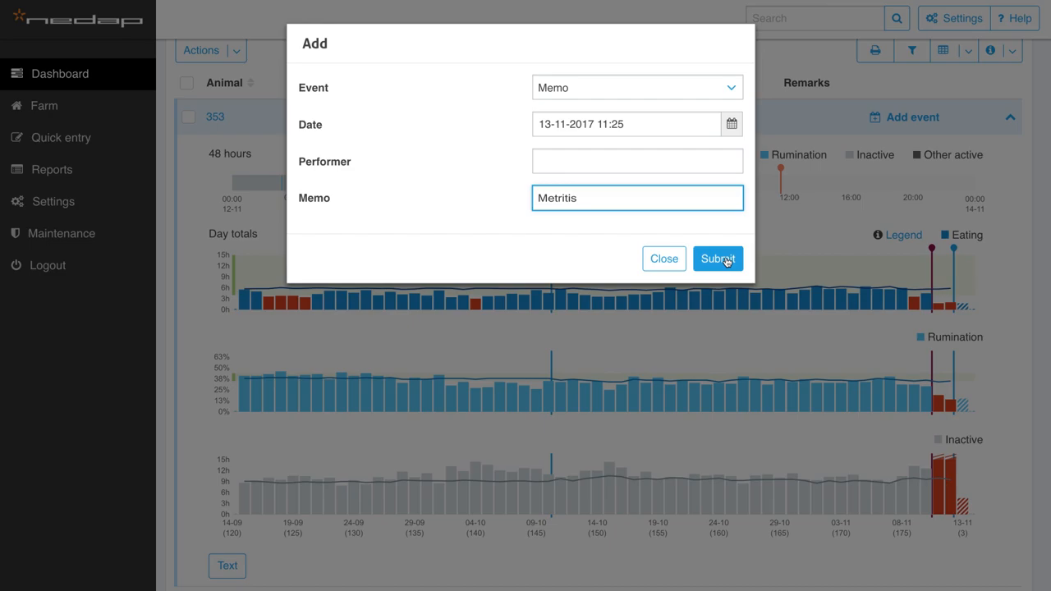
pyautogui.click(718, 260)
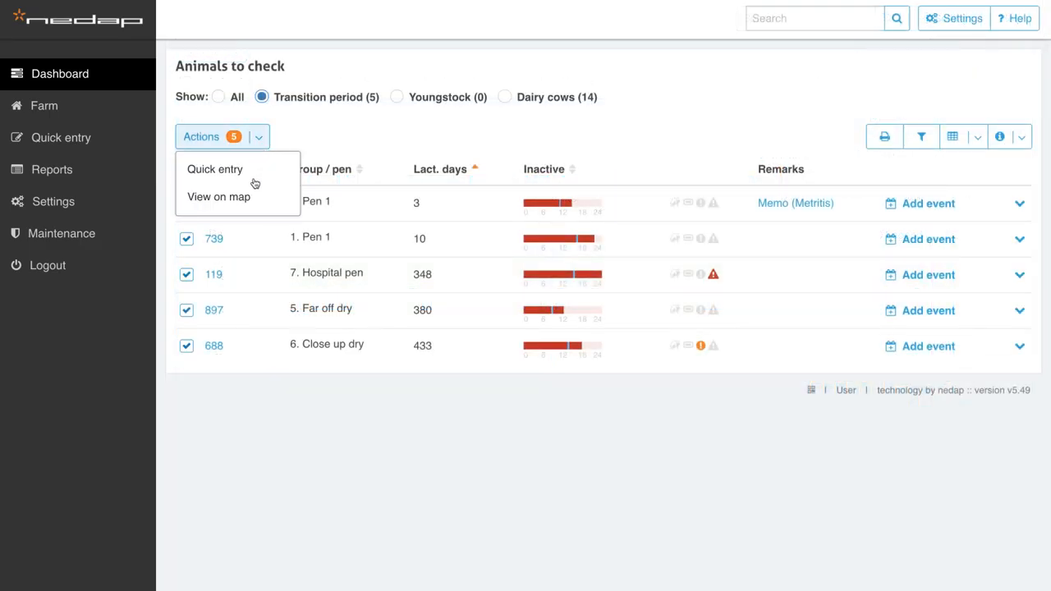
pyautogui.click(216, 197)
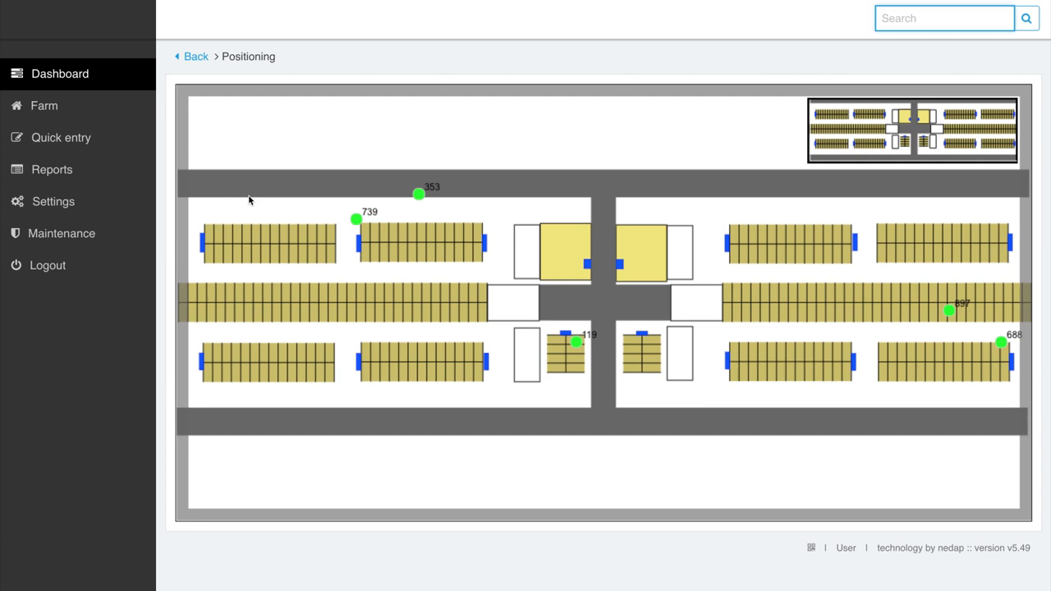